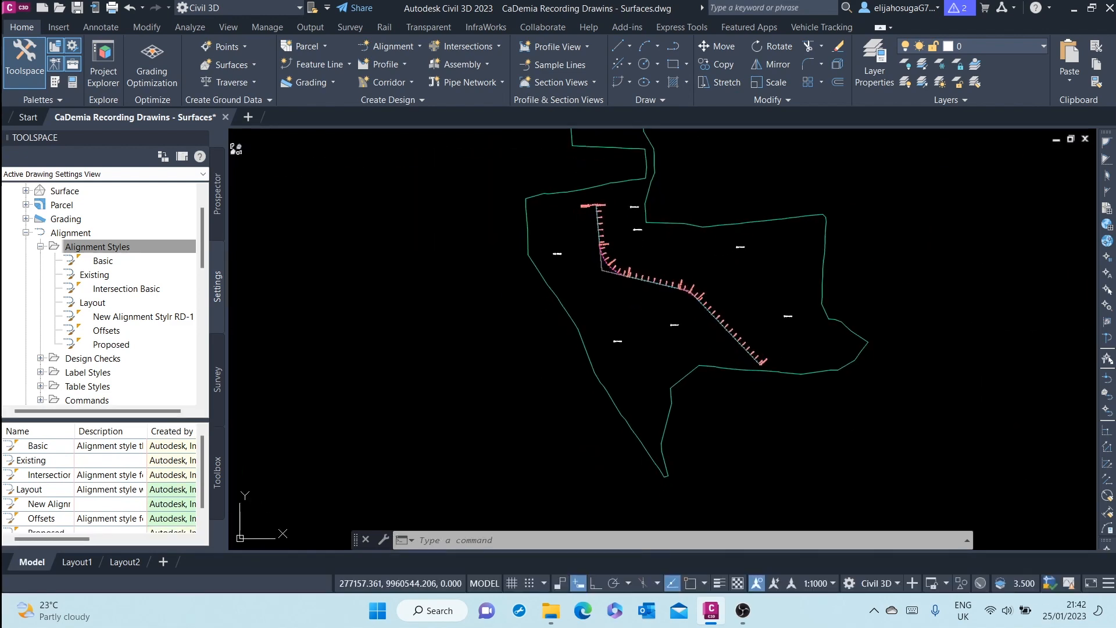
mouse_move(617, 276)
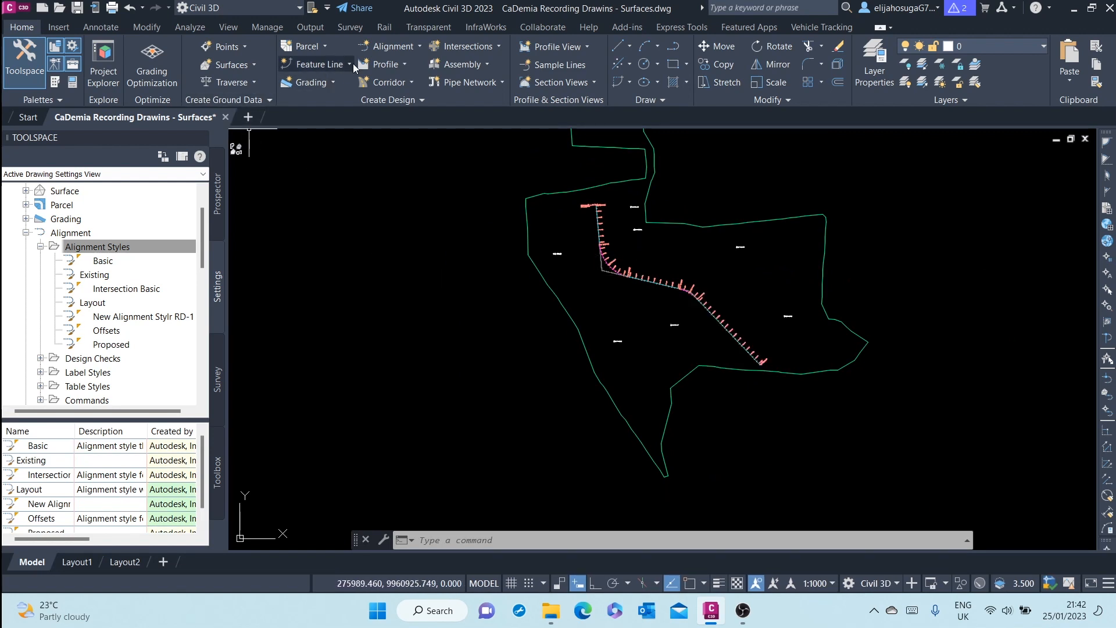
Browse the alignment creation options from the Alignment drop-down
click(390, 45)
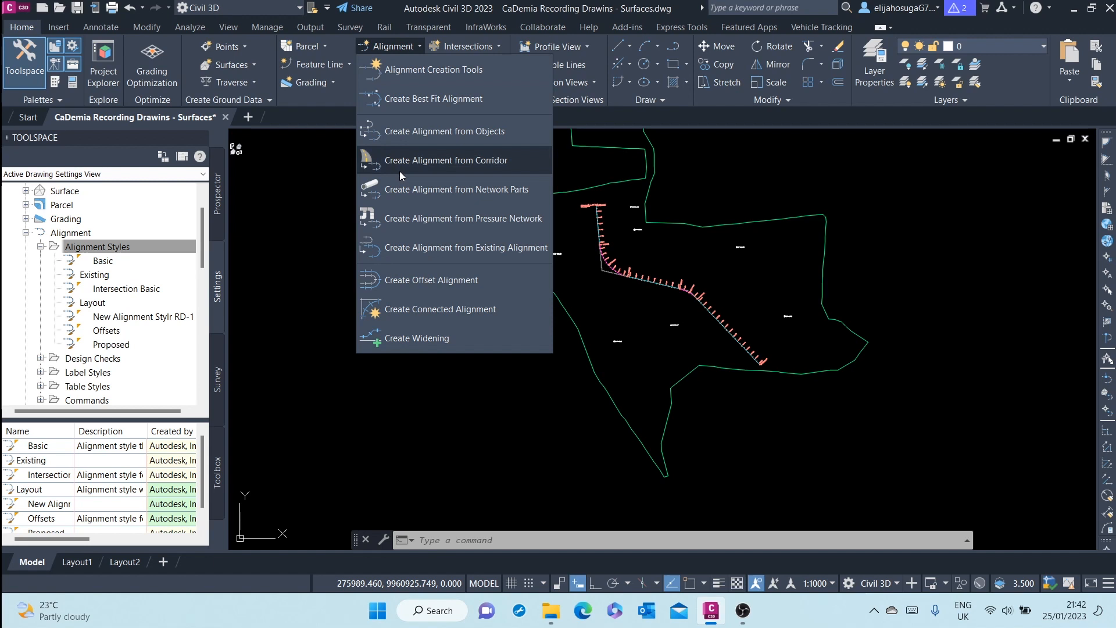
mouse_move(432, 286)
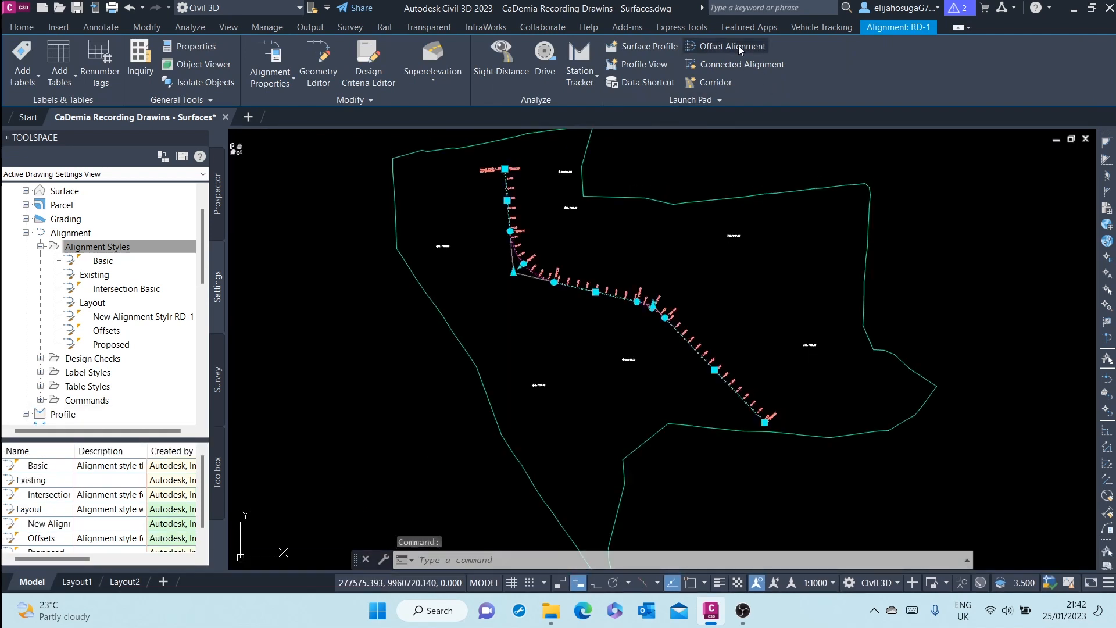
mouse_move(772, 81)
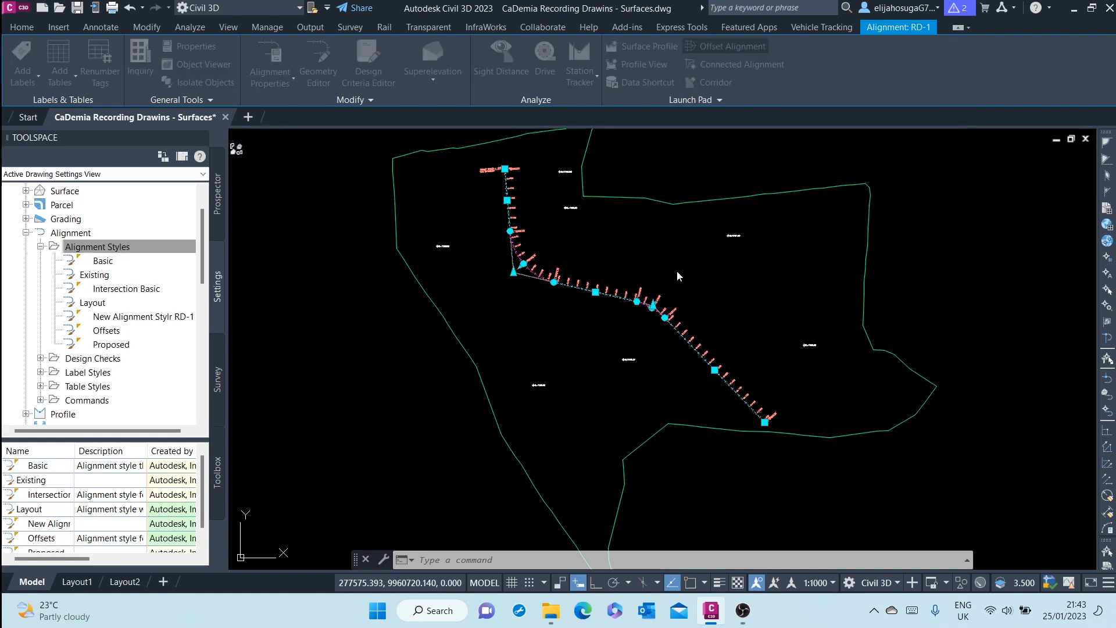
Start Offset Alignment for RD-1, showing one 3 m offset per side by default
click(730, 45)
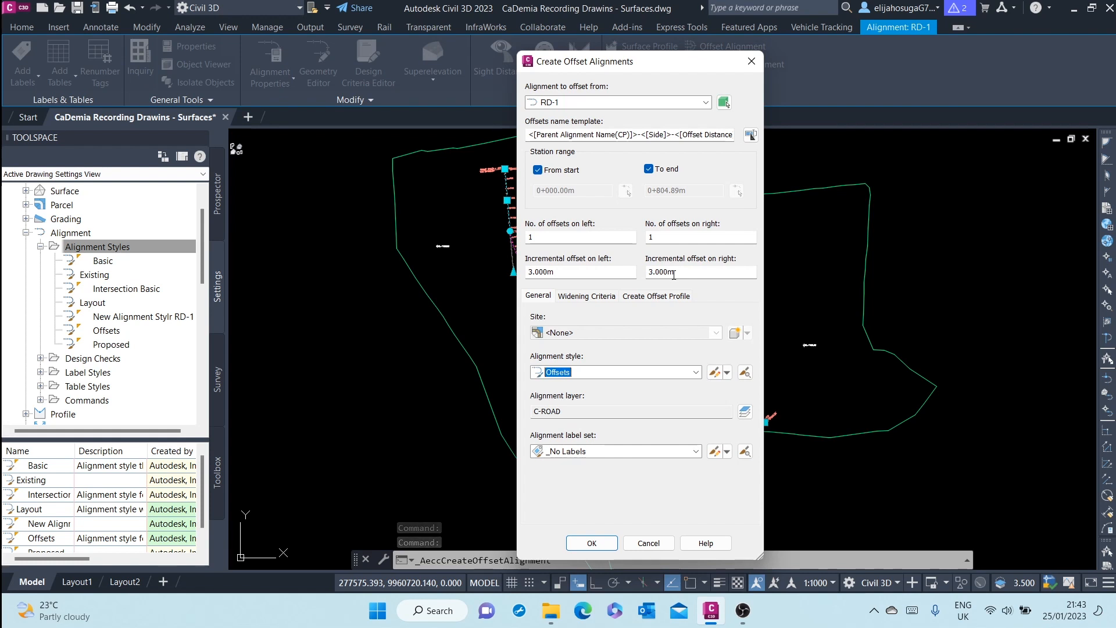
mouse_move(642, 187)
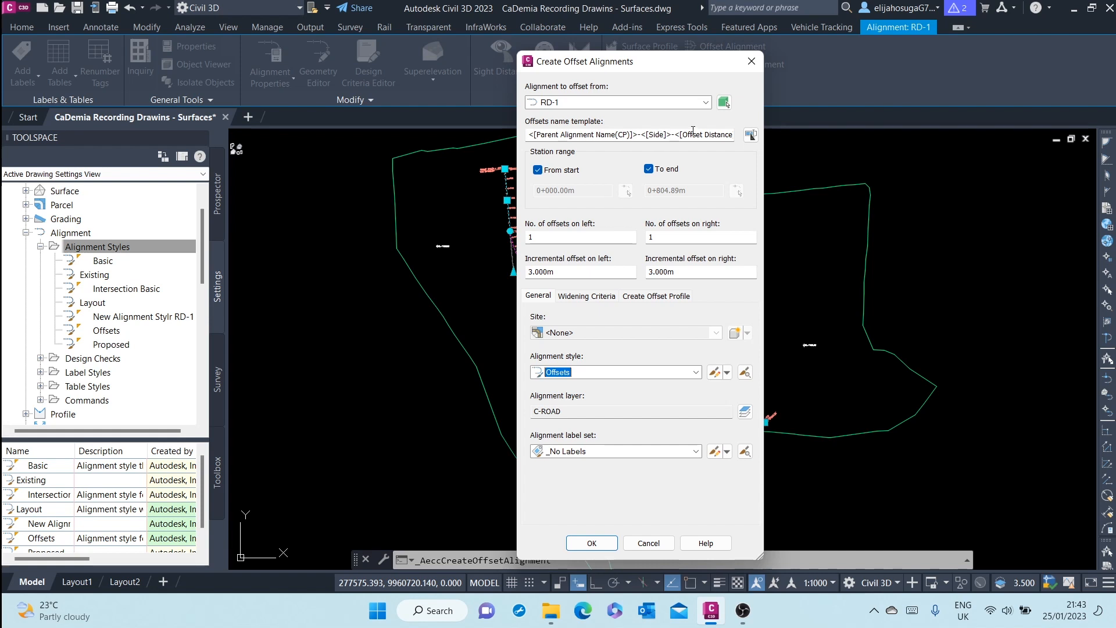
mouse_move(721, 148)
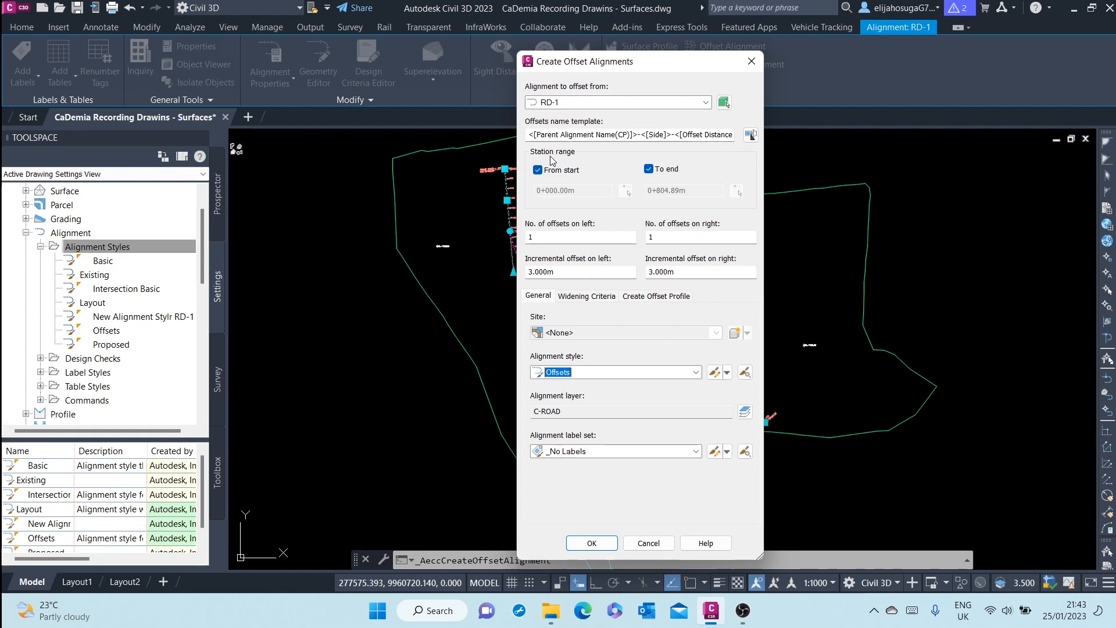
mouse_move(583, 157)
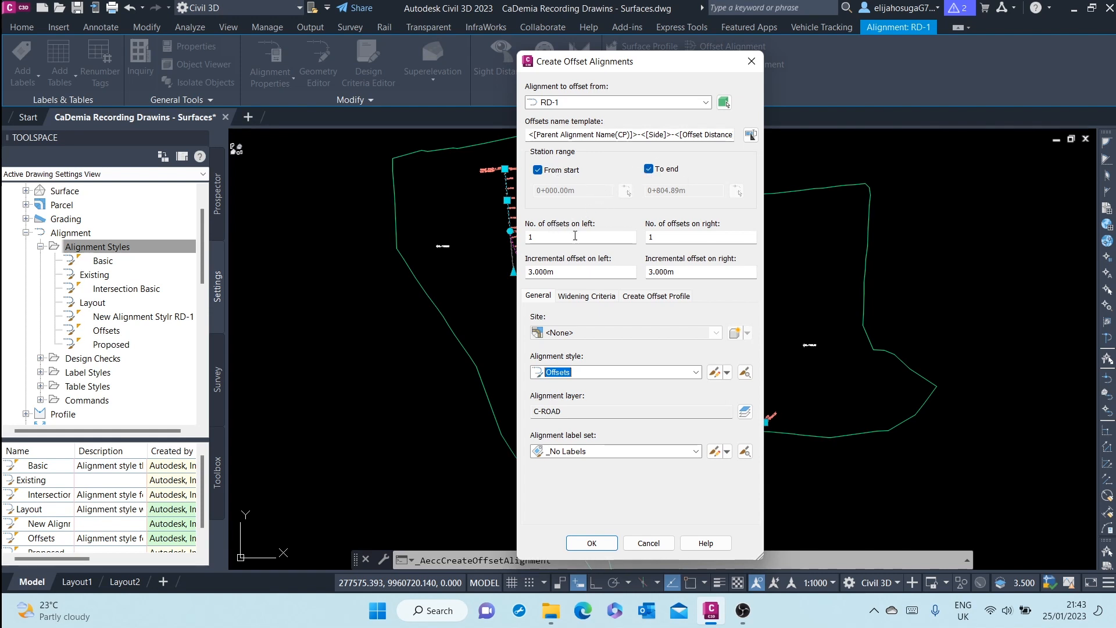
mouse_move(680, 217)
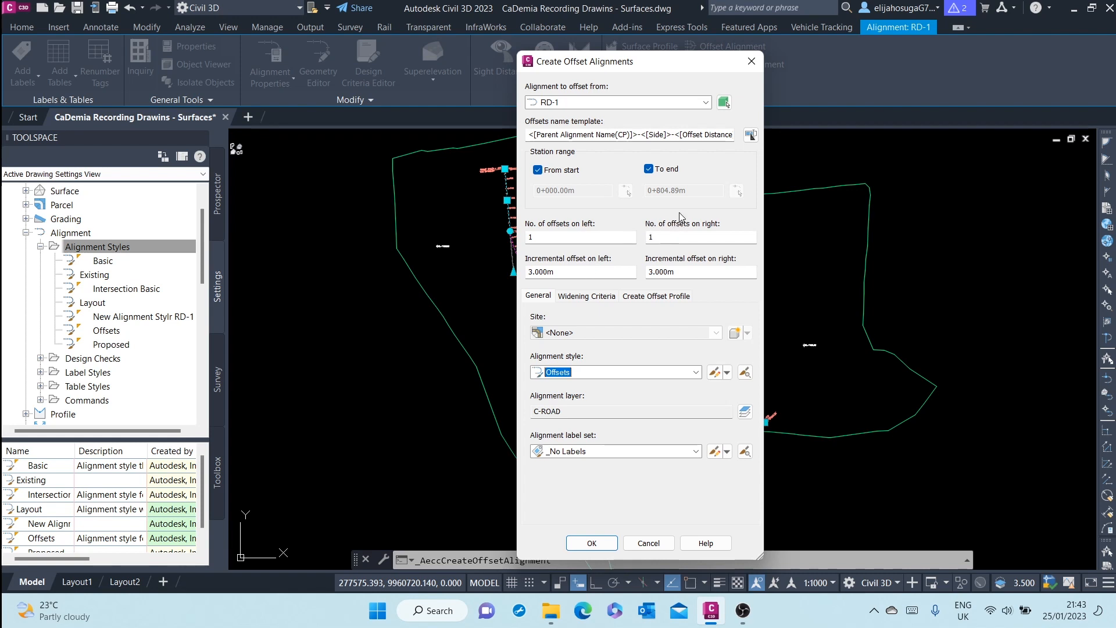
mouse_move(682, 200)
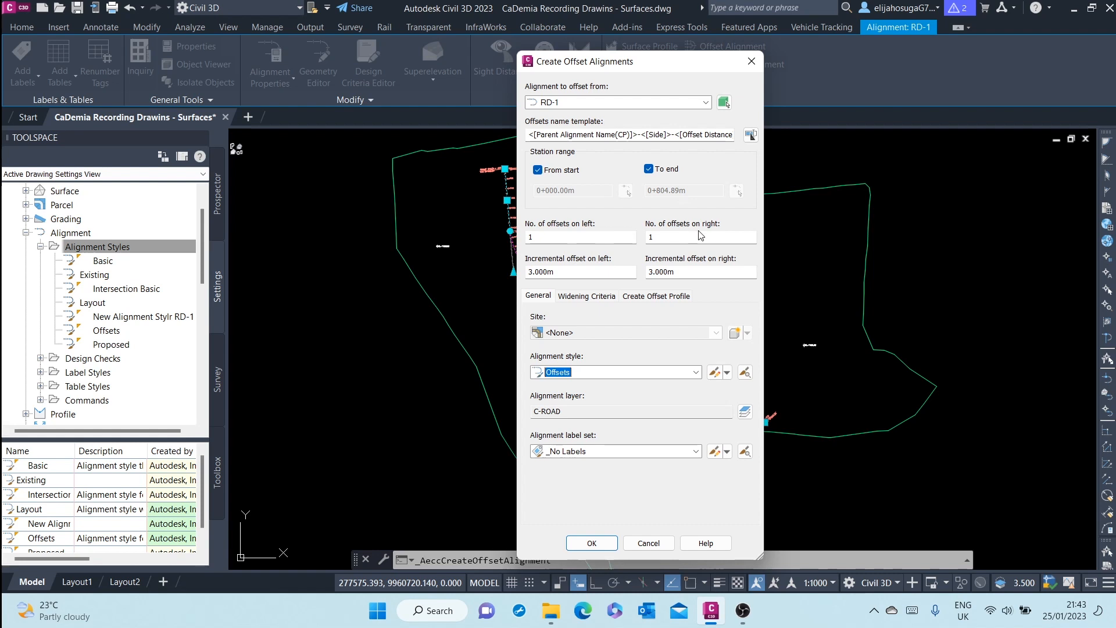
mouse_move(662, 235)
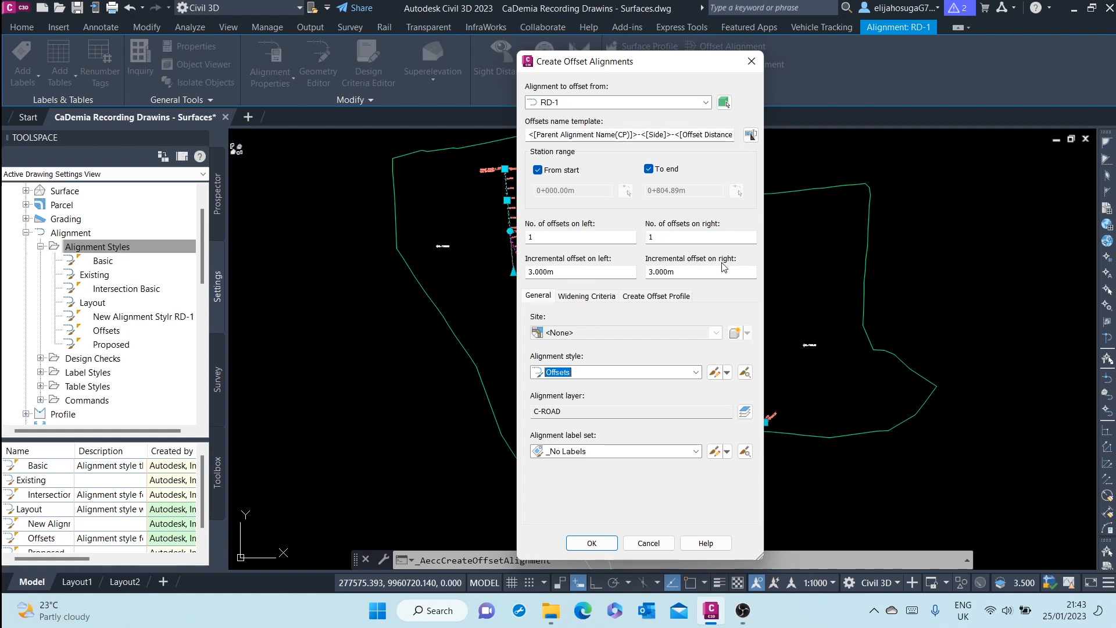
Set both the left and right incremental offsets of RD-1 to 3.5 m
click(579, 271)
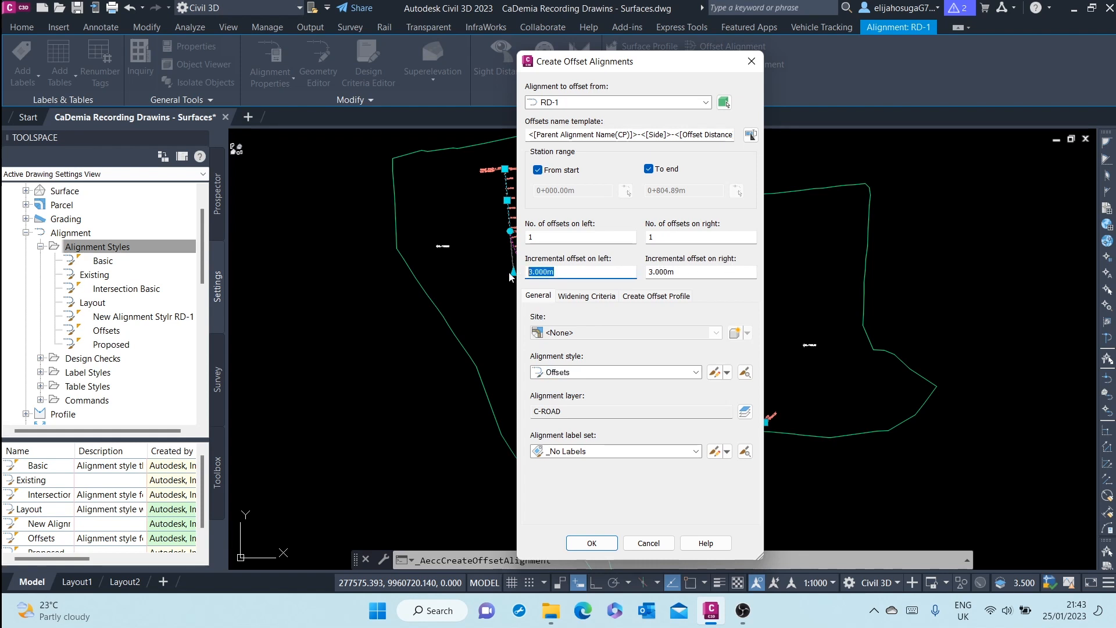
text(3.5)
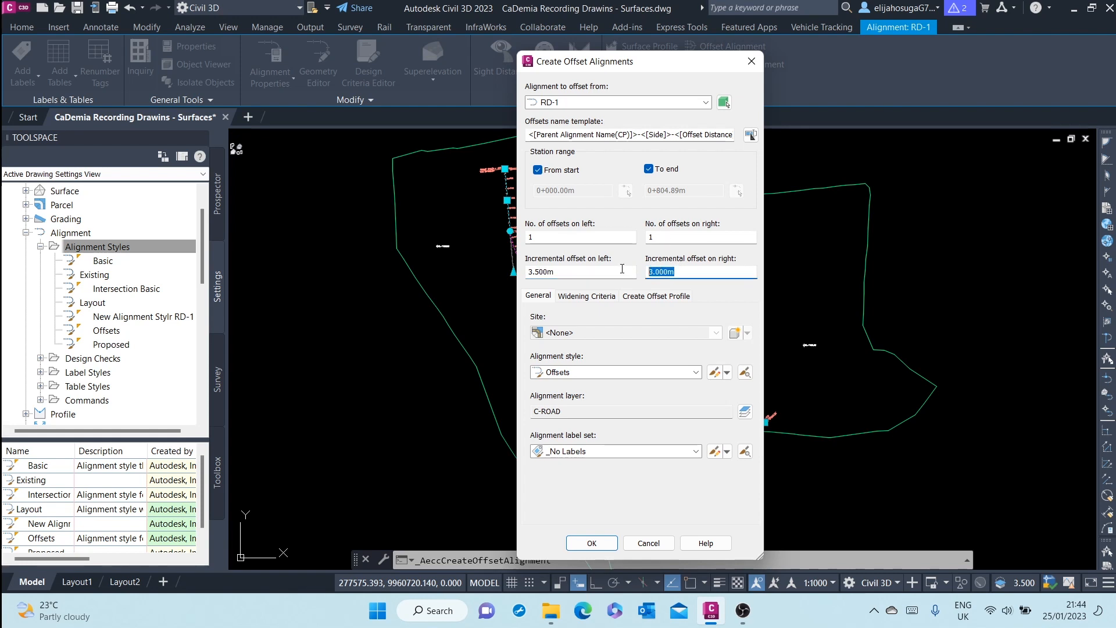
text(3.5)
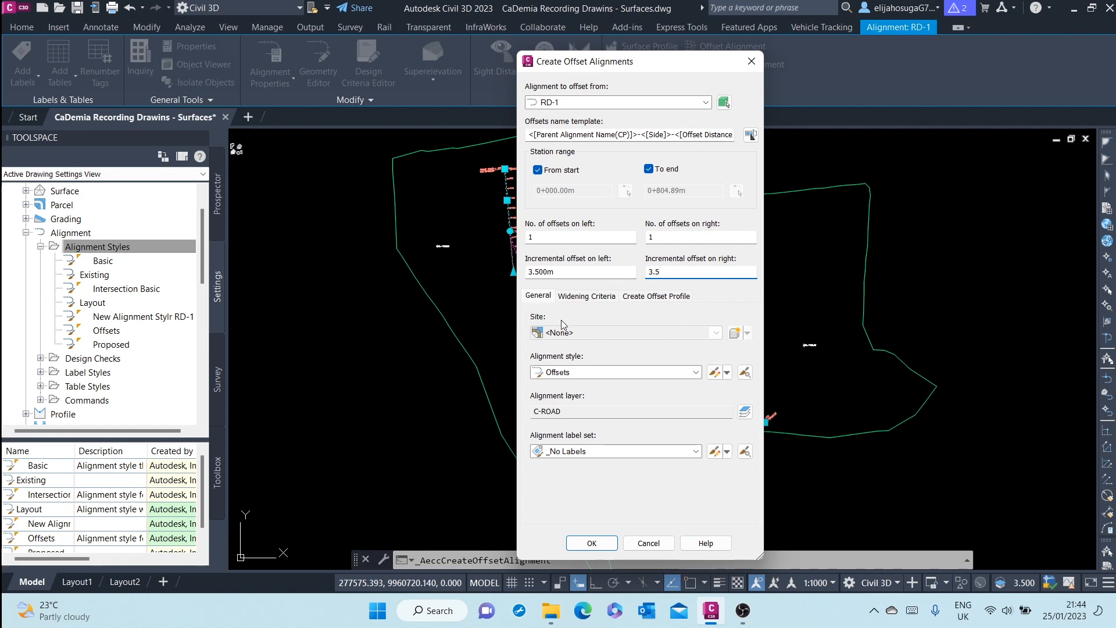
mouse_move(560, 328)
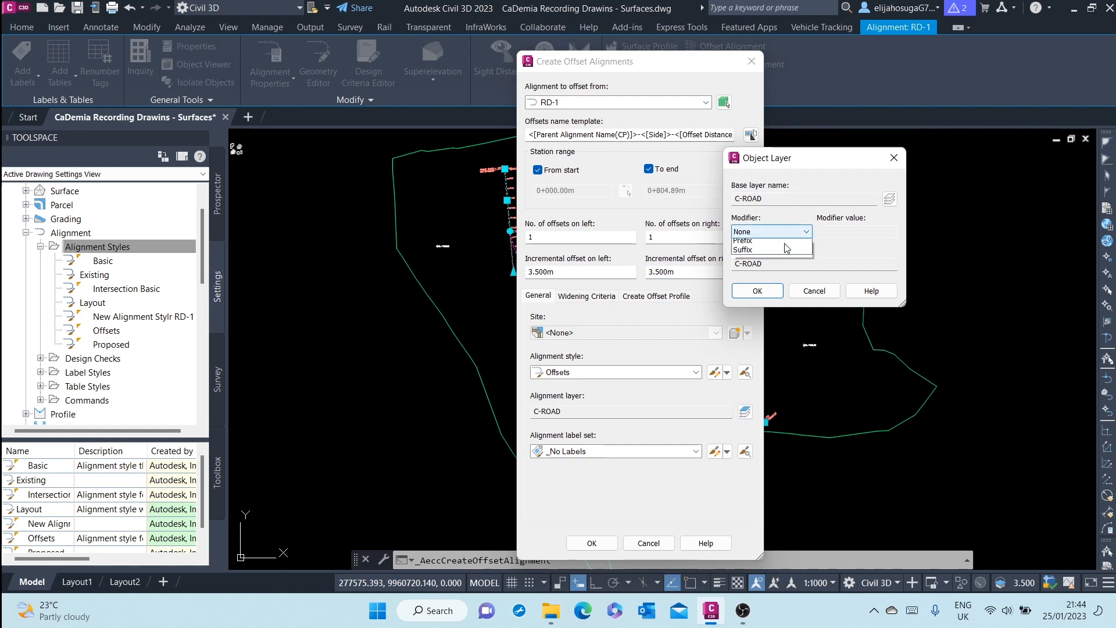
Suffix the C-ROAD alignment layer with -RD-1 to give C-ROAD-RD-1 and confirm
click(748, 249)
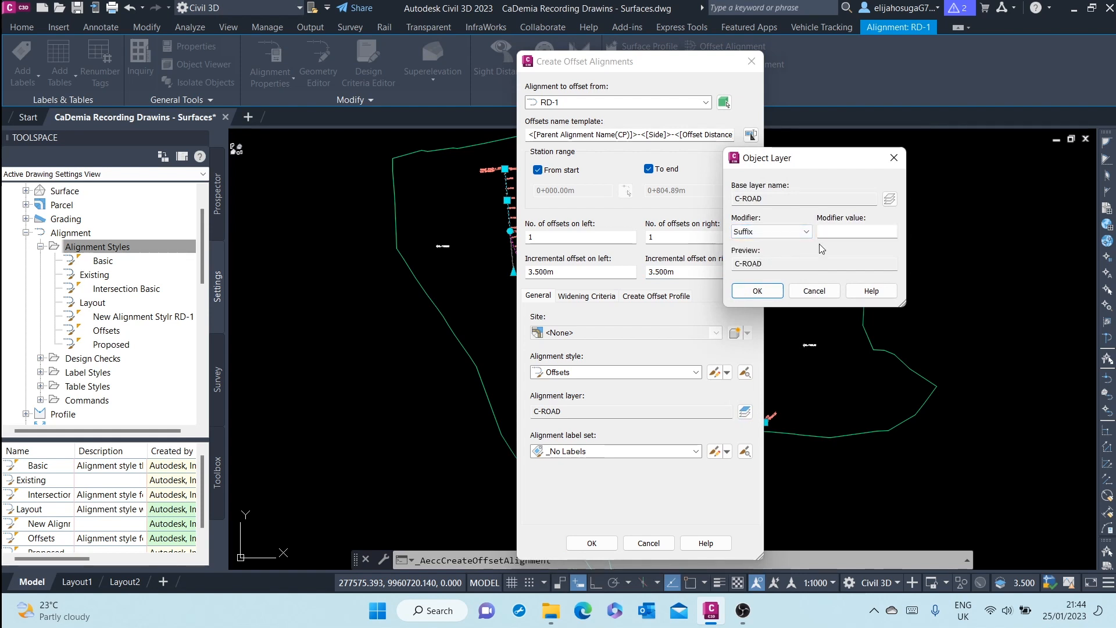
click(857, 231)
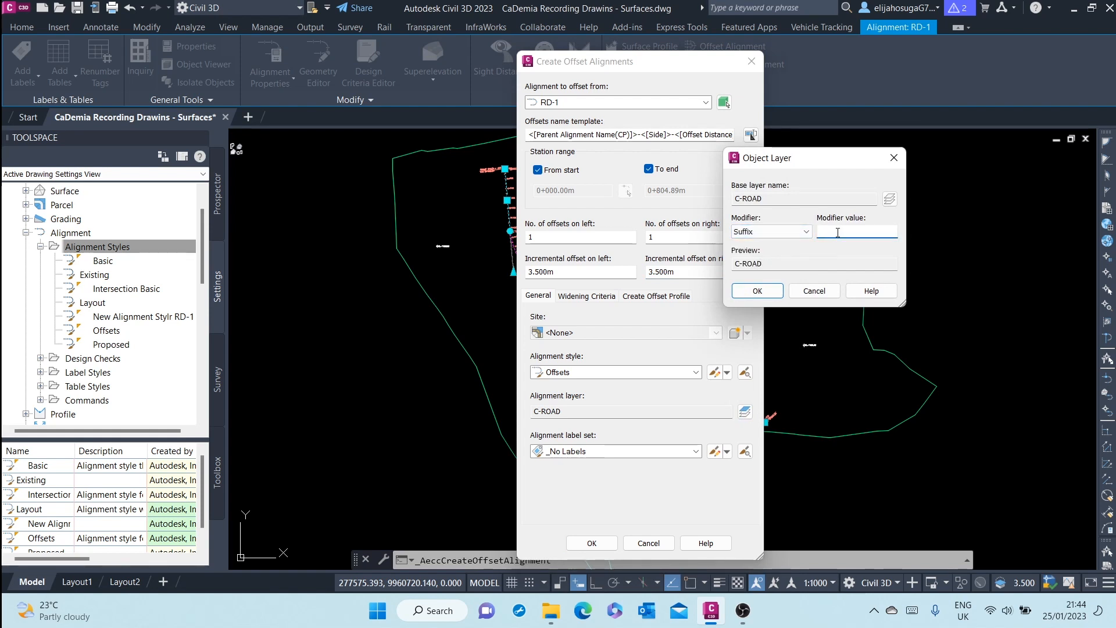
text(-)
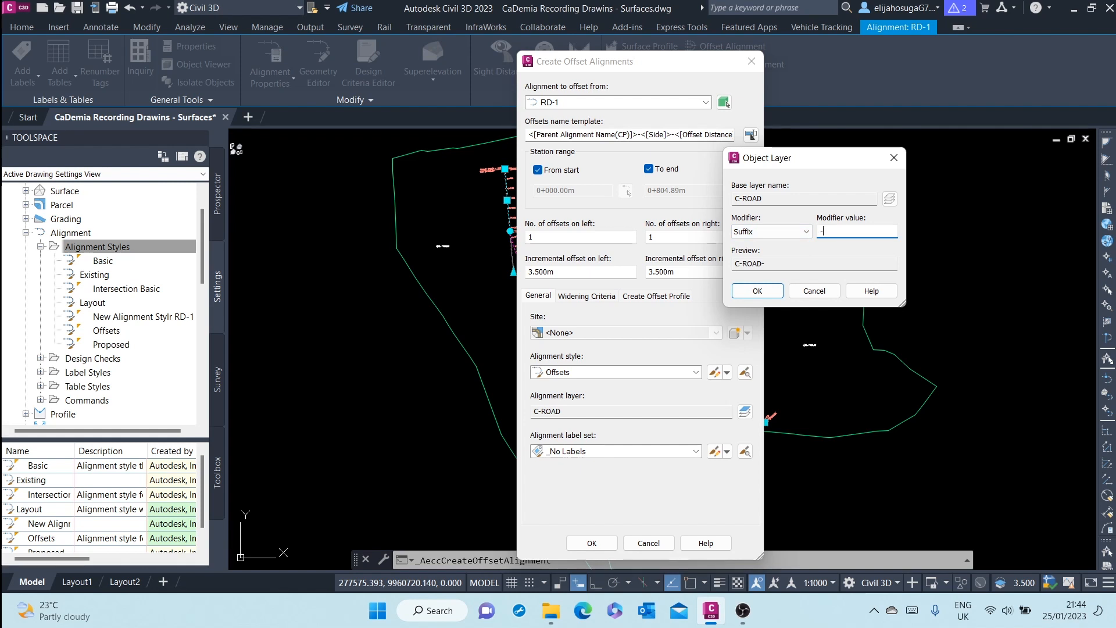
text(RD-1)
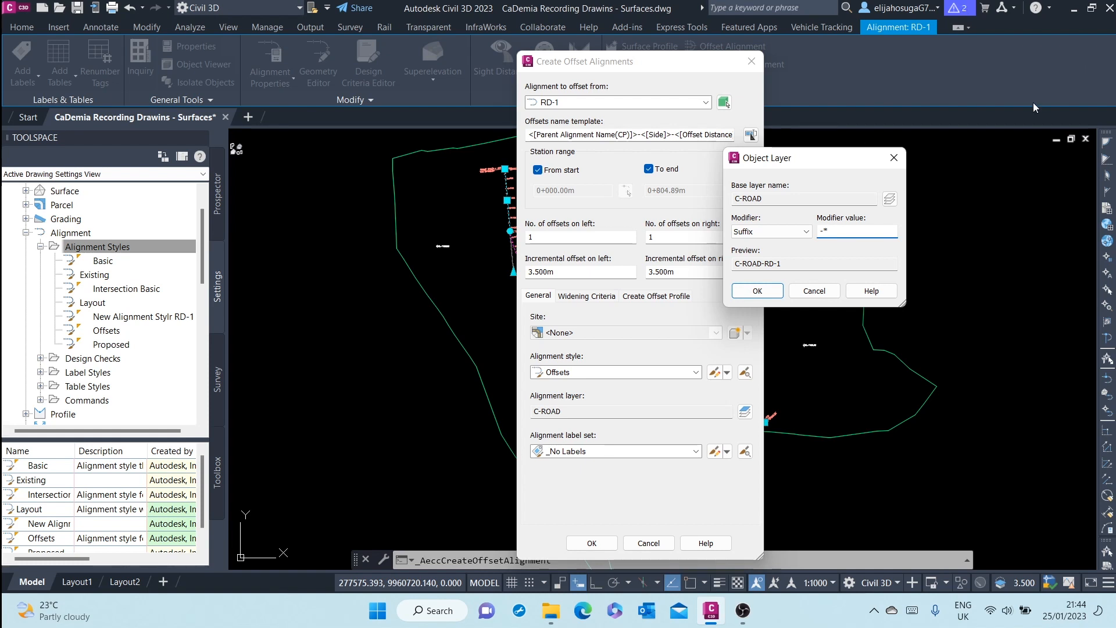
click(854, 231)
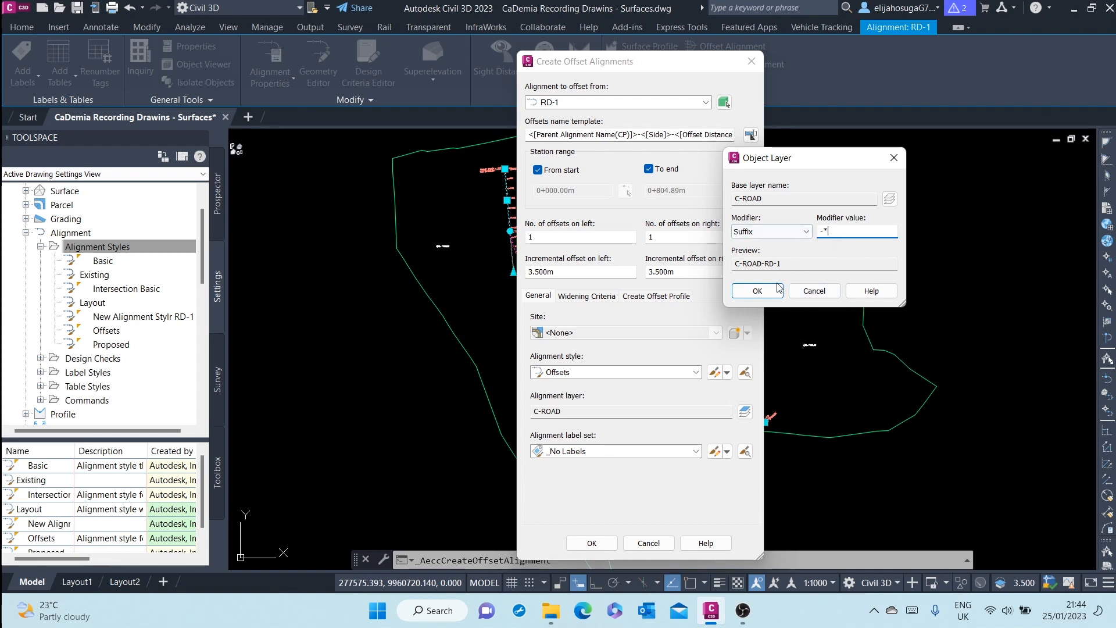
click(755, 290)
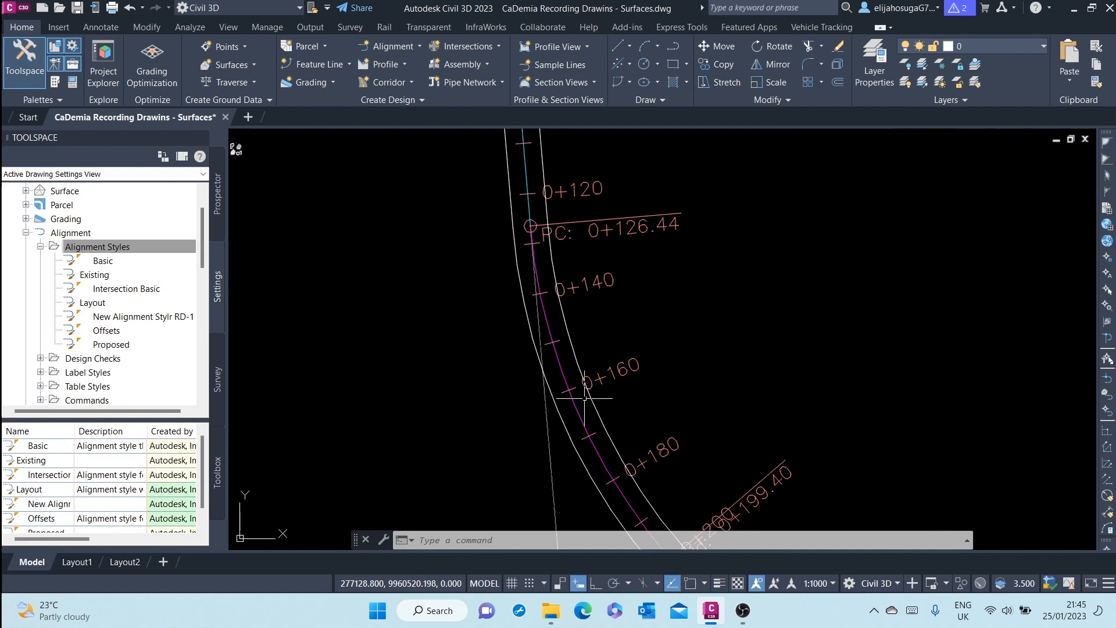
mouse_move(608, 416)
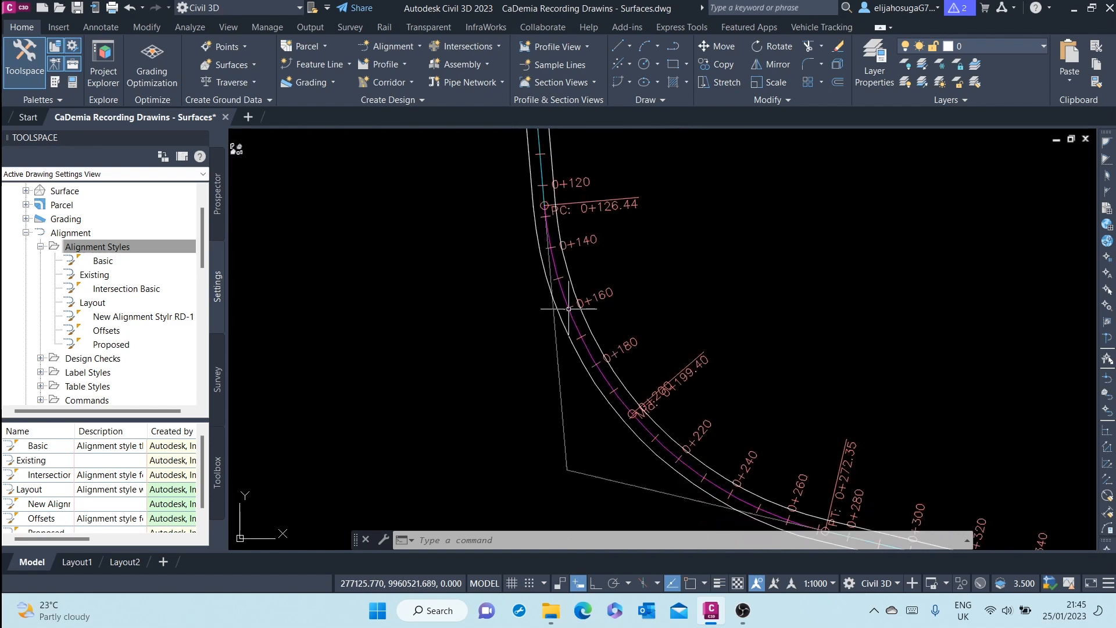
mouse_move(575, 328)
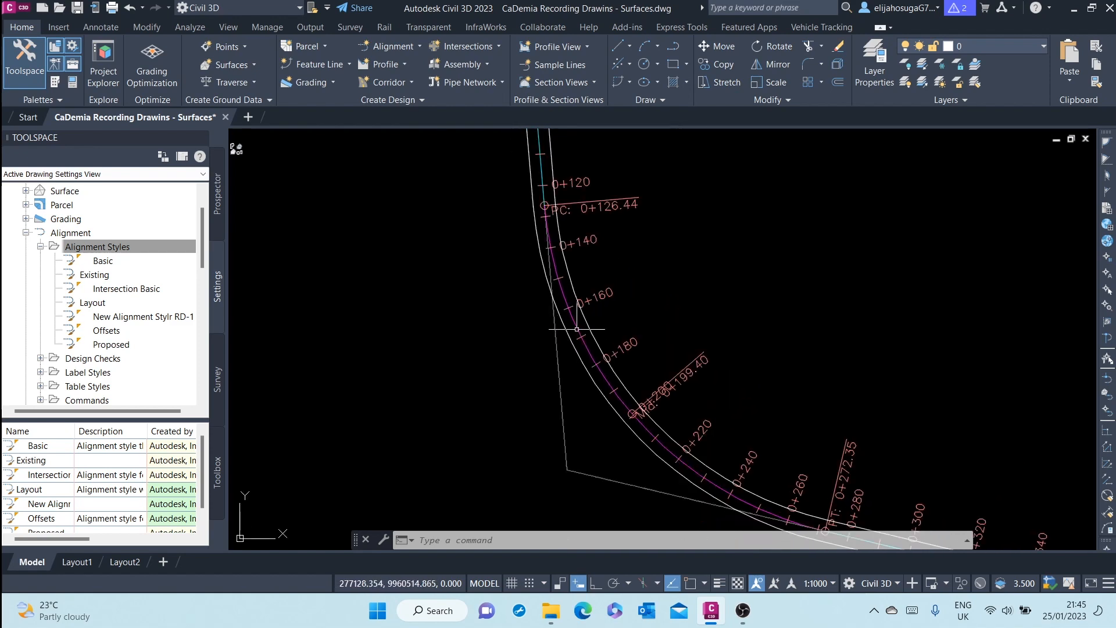